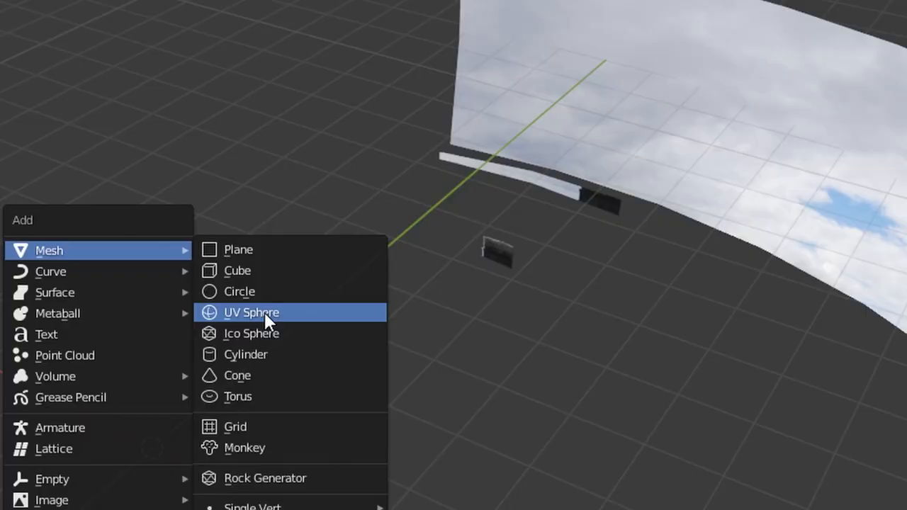
- Add a UV sphere mesh to the scene from the Mesh add menu
{"action": "left_click", "coordinate": [252, 313]}
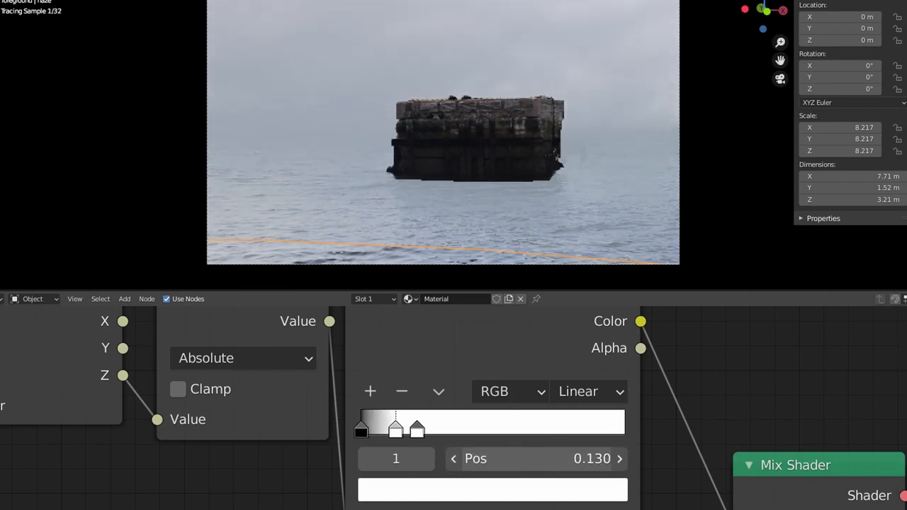
- Connect the RGB node's Color output to the Mix Shader for a yellow-green haze tint
{"action": "left_click", "coordinate": [492, 489]}
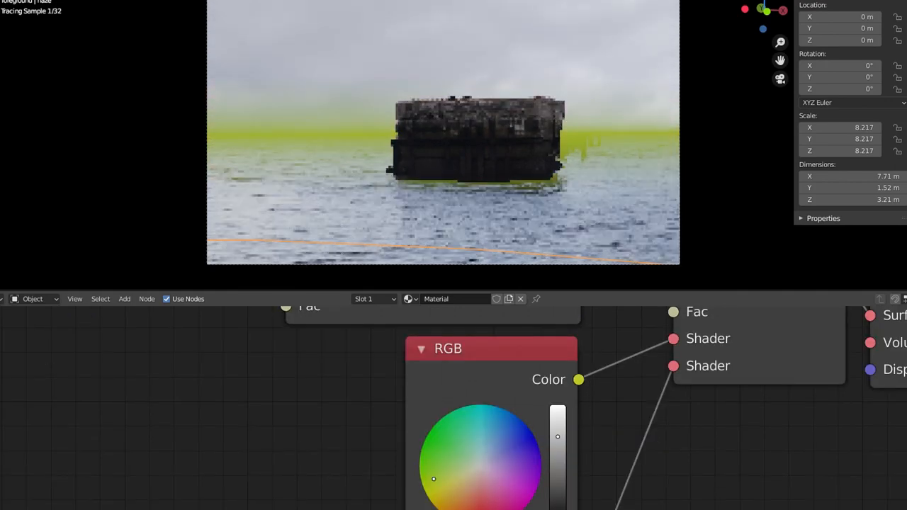